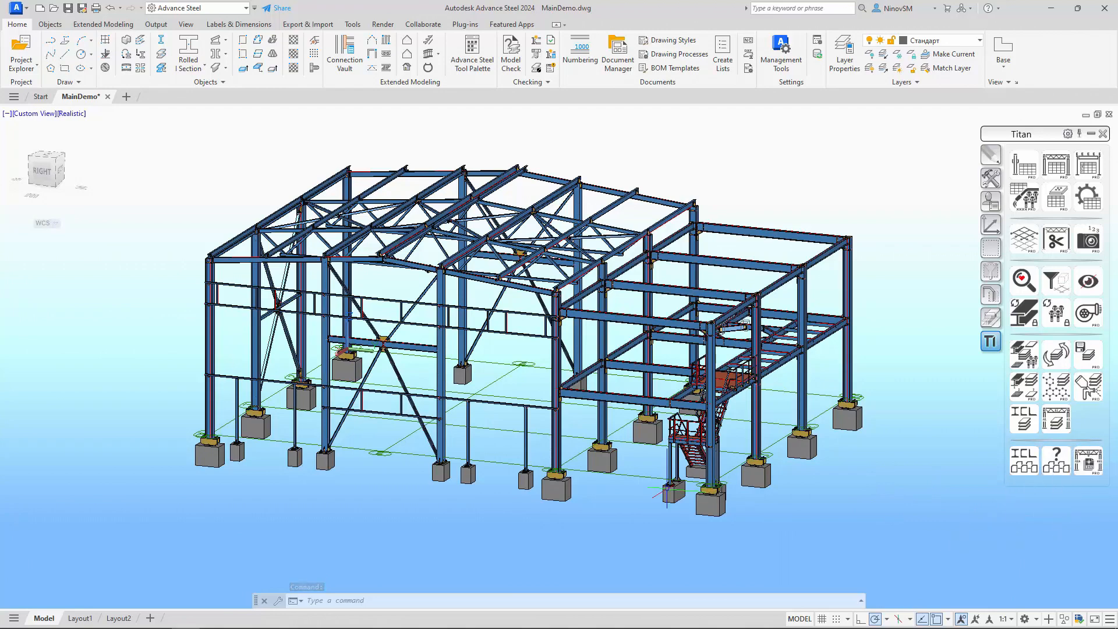
# Step: Select the column-and-beam frame assembly in the MainDemo building model
pyautogui.click(557, 371)
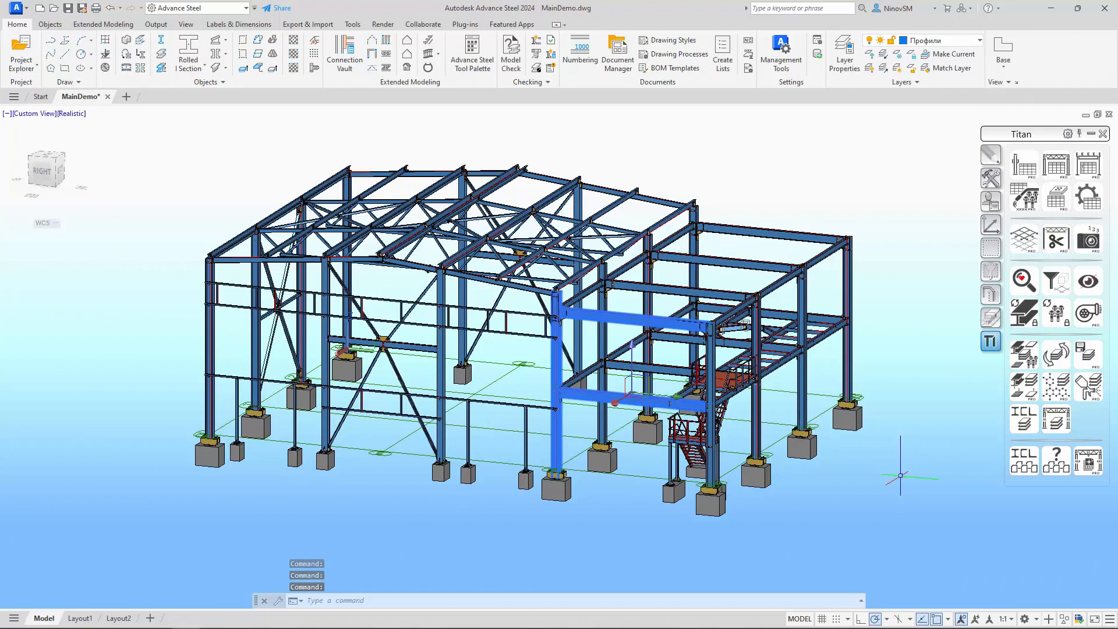
pyautogui.moveTo(1088, 460)
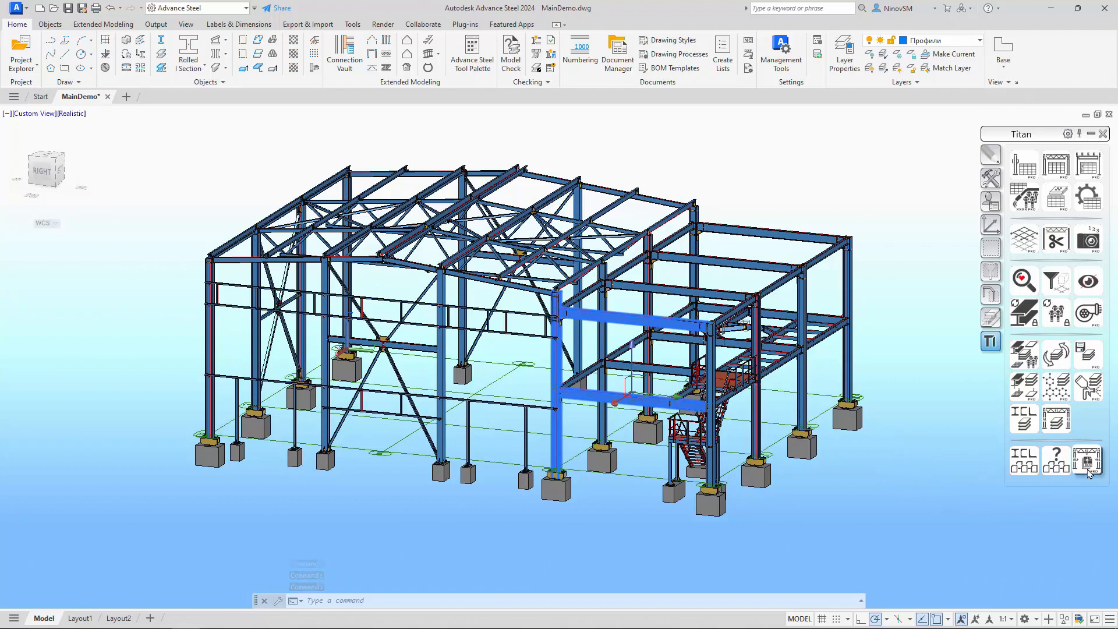
# Step: Run Titan's Assemblies to Files to create DWG files C1-5, B3-1 and B3-2
pyautogui.click(1089, 460)
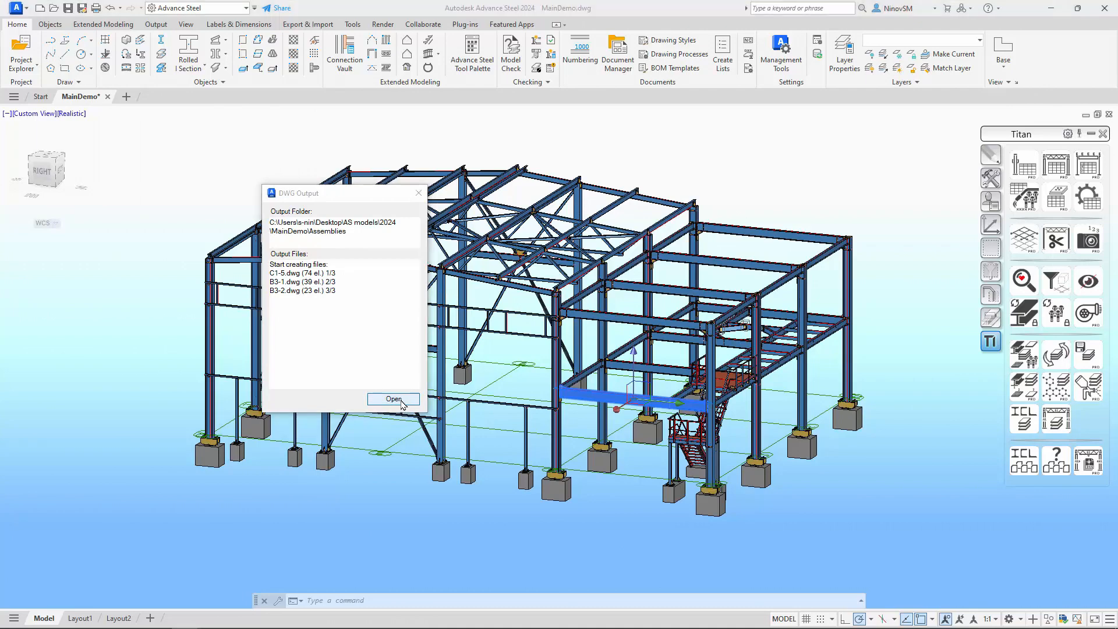
# Step: Open the Assemblies output folder and load the C1-5, B3-1 and B3-2 drawings
pyautogui.click(393, 398)
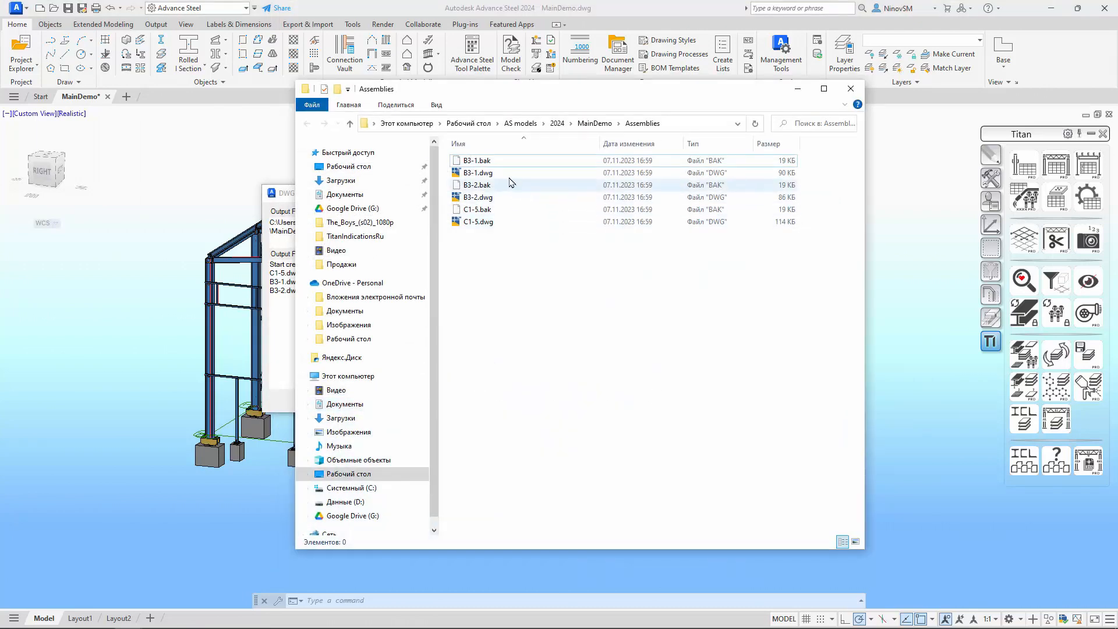
pyautogui.click(477, 173)
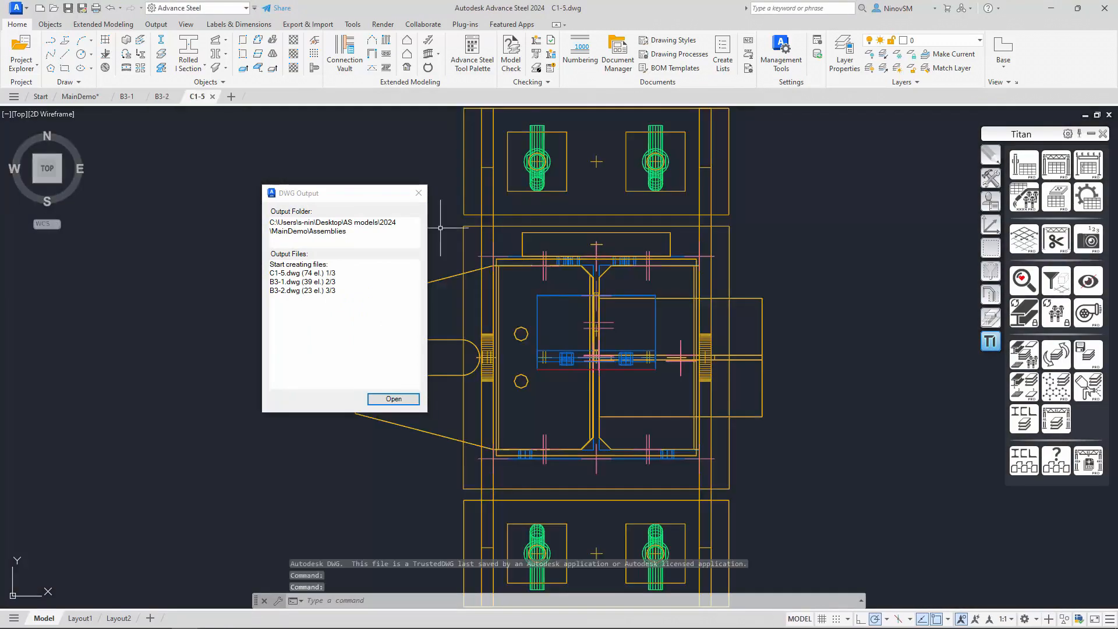
# Step: Dismiss the export report and inspect the C1-5, B3-2 and B3-1 assembly drawings in turn
pyautogui.click(418, 193)
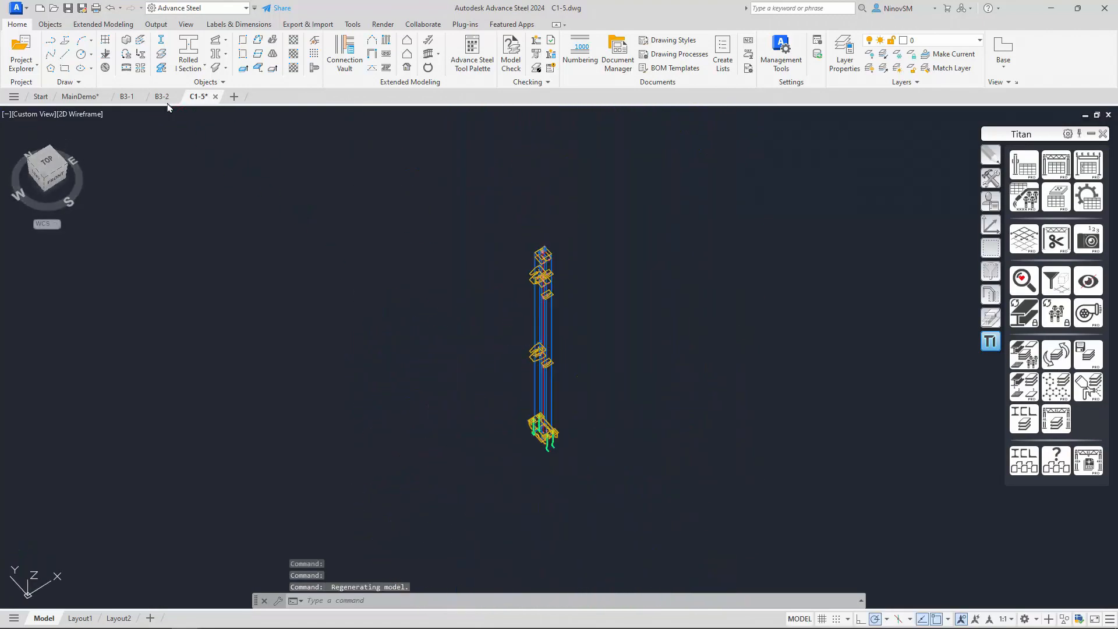
pyautogui.click(161, 95)
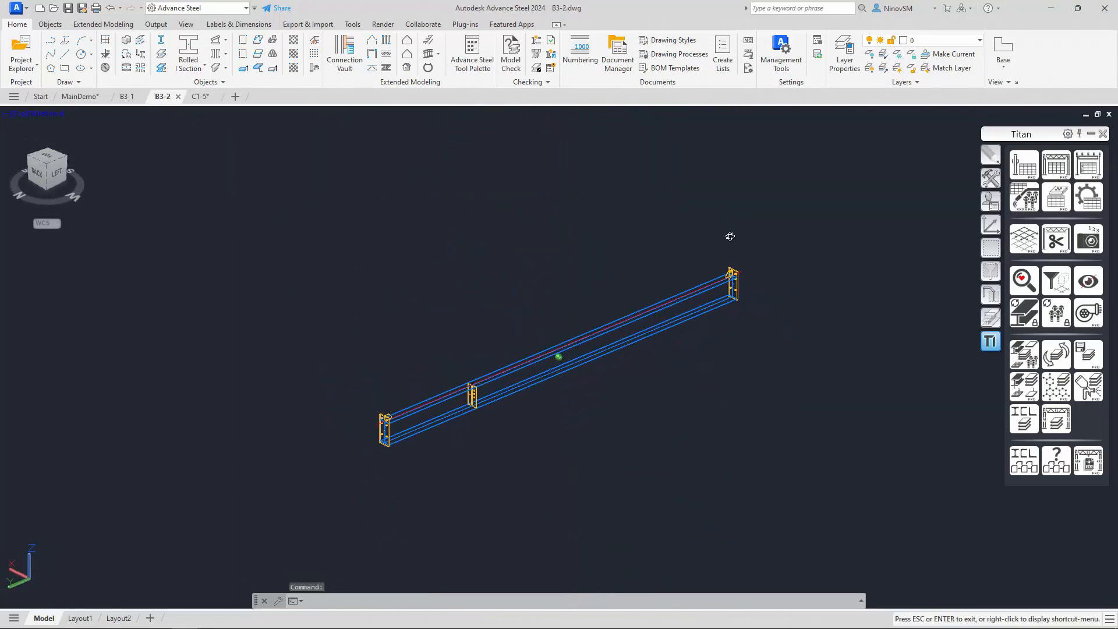
pyautogui.click(126, 96)
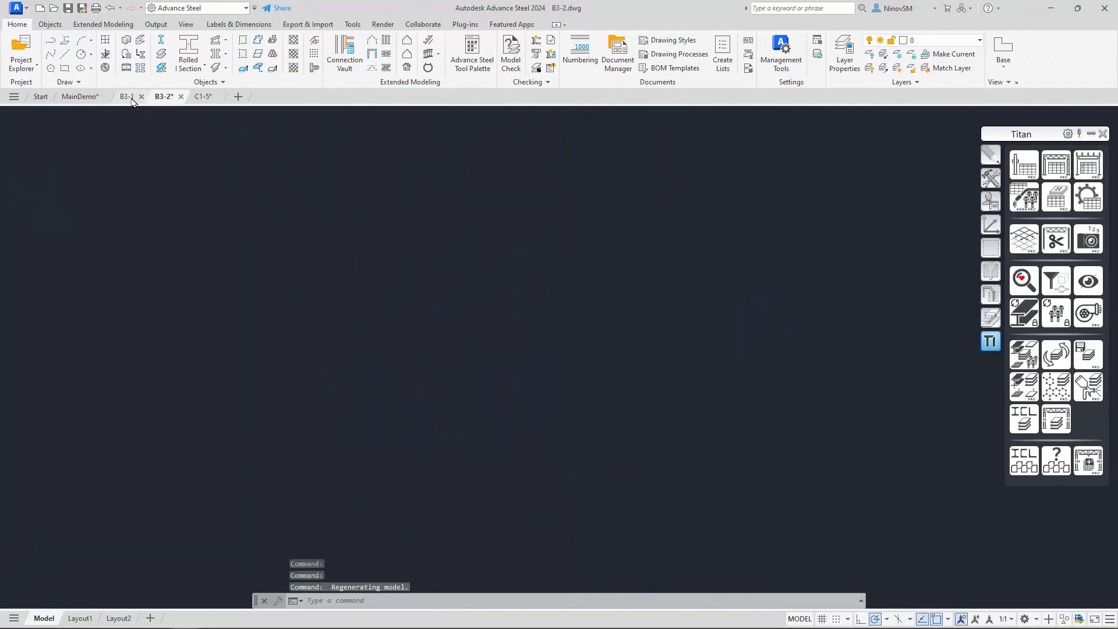
pyautogui.click(127, 96)
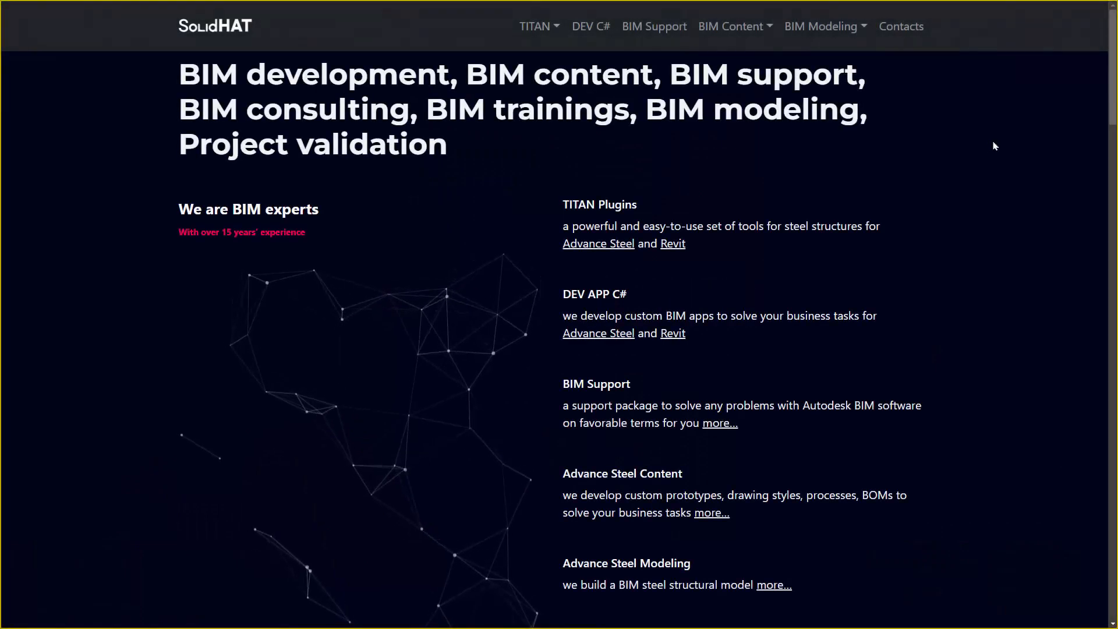
# Step: Scroll the SolidHAT home page from TITAN plugins and support prices down to BIM Modeling services
pyautogui.scroll(-3)
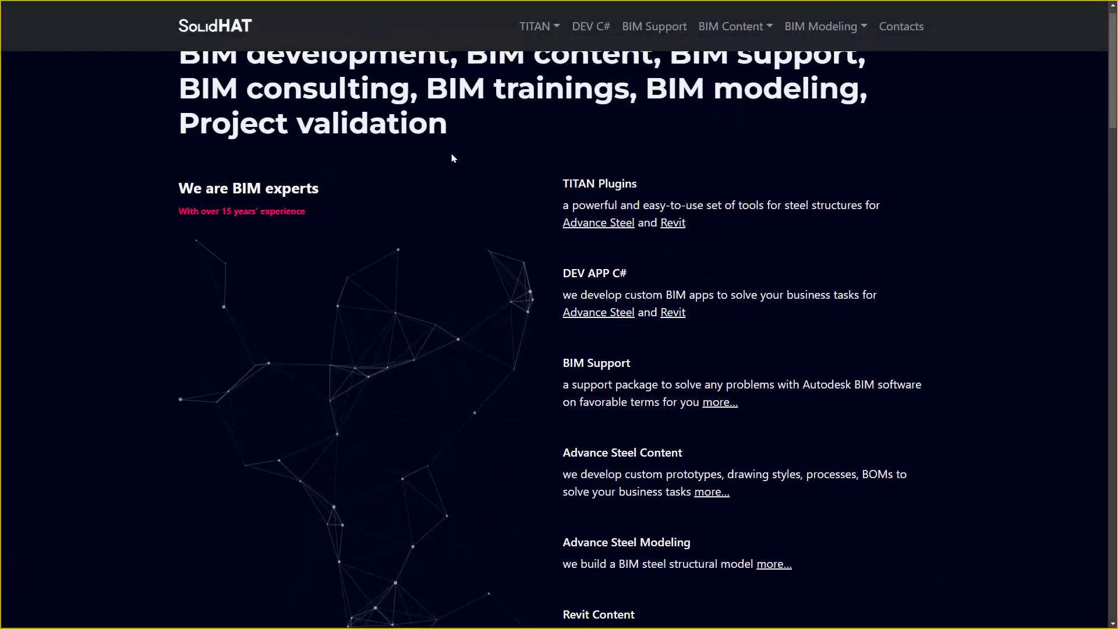
pyautogui.scroll(-3)
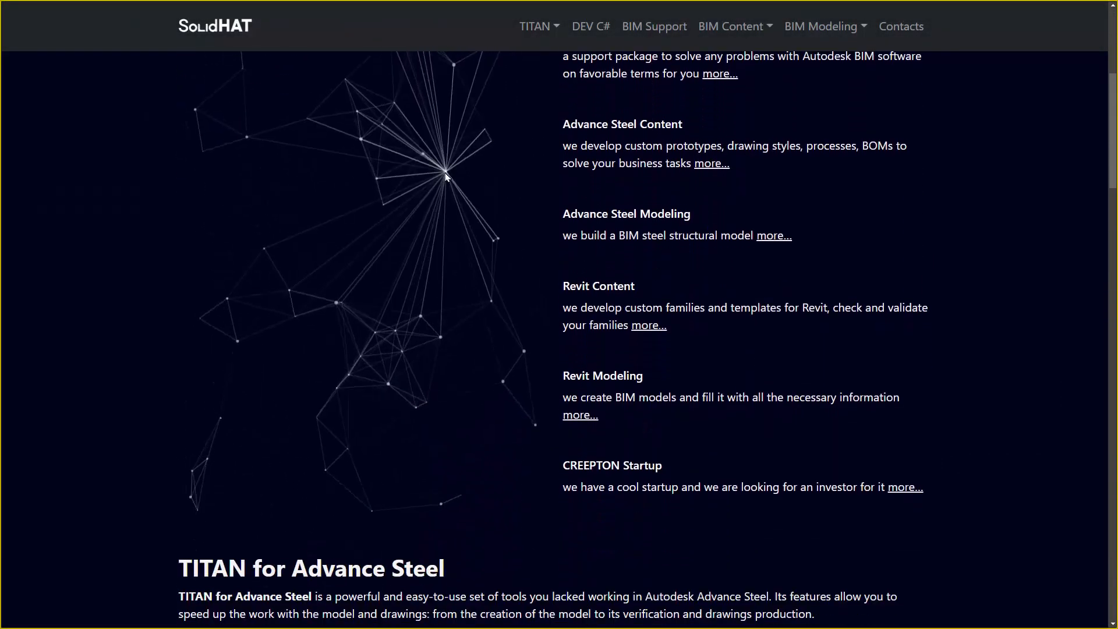
pyautogui.scroll(-3)
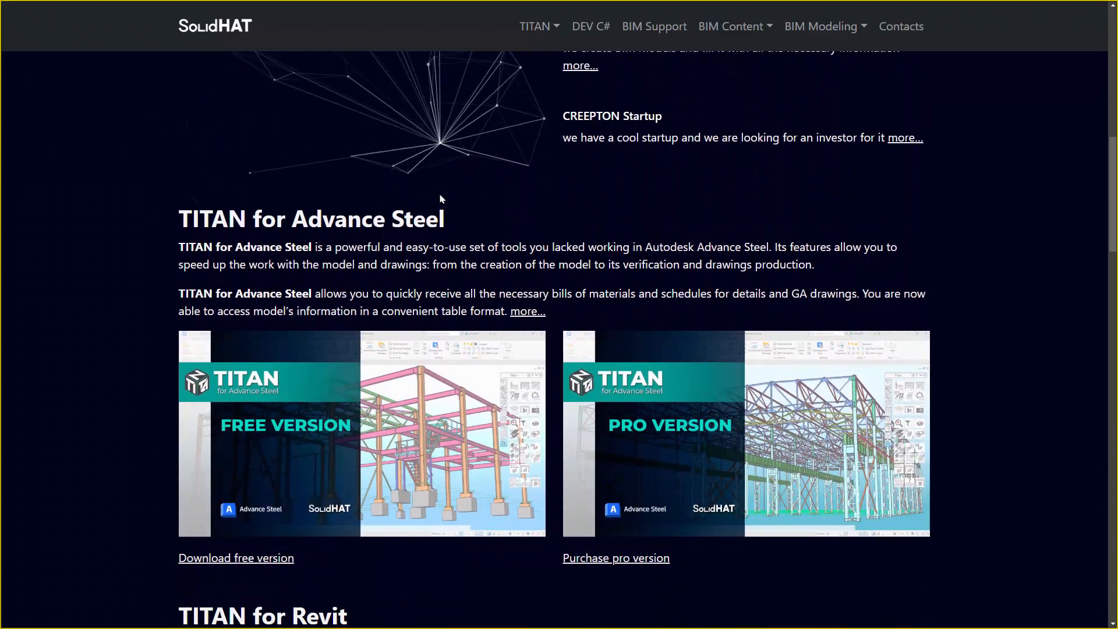
pyautogui.scroll(-3)
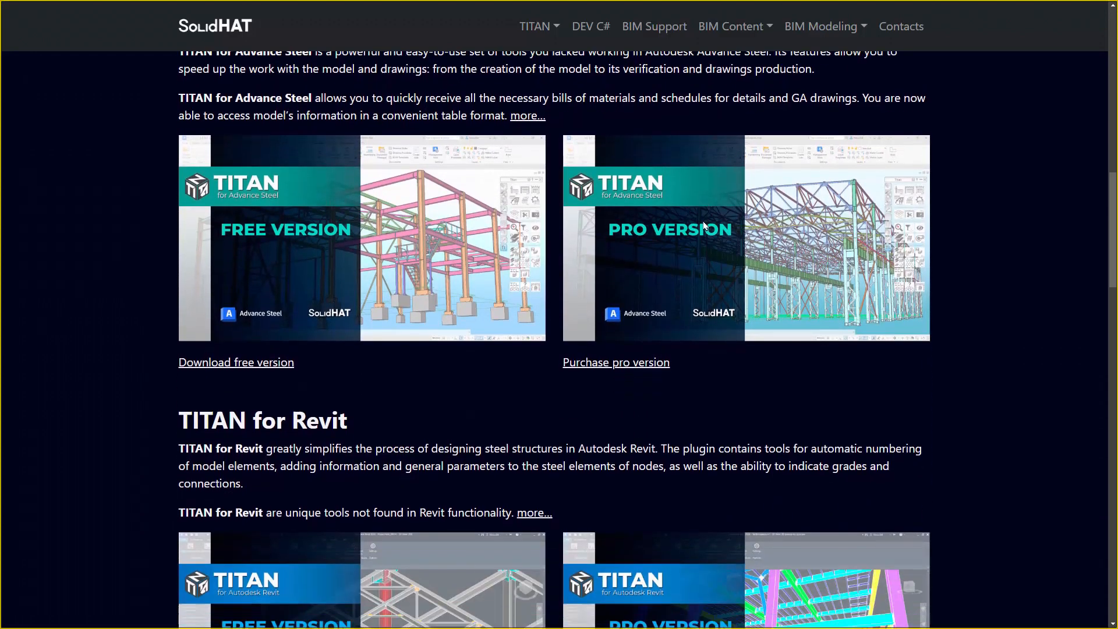
pyautogui.scroll(-3)
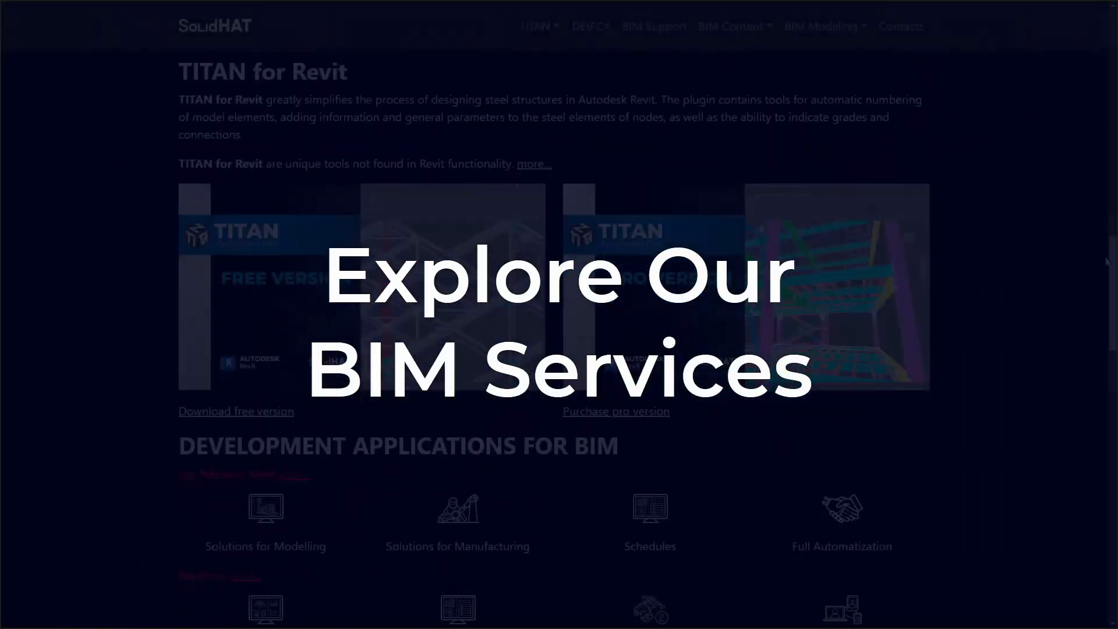
pyautogui.scroll(-3)
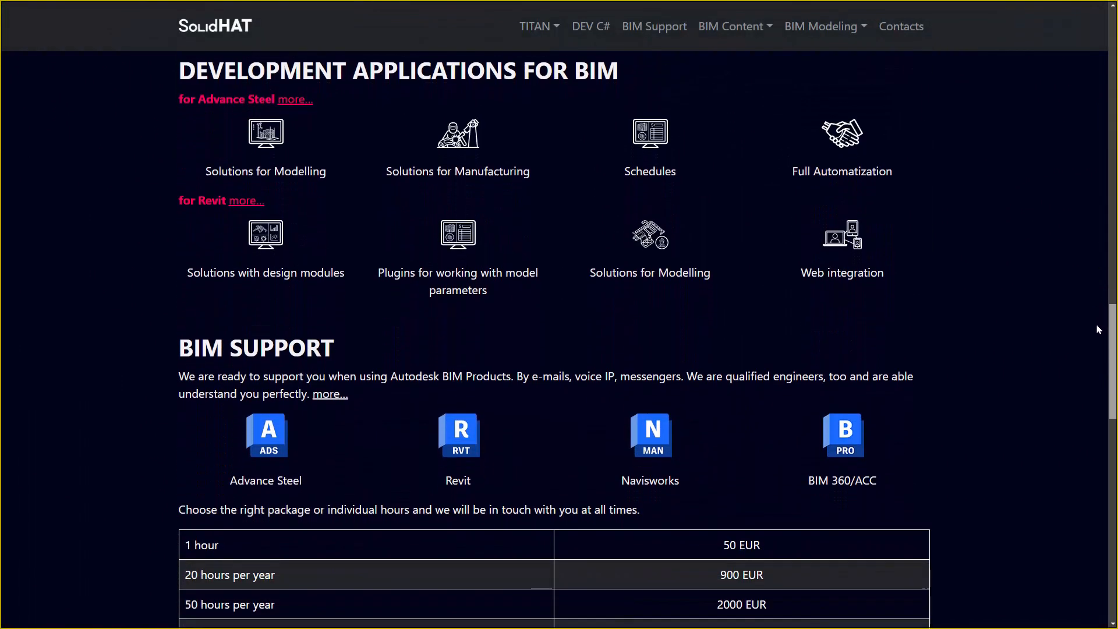
pyautogui.scroll(-3)
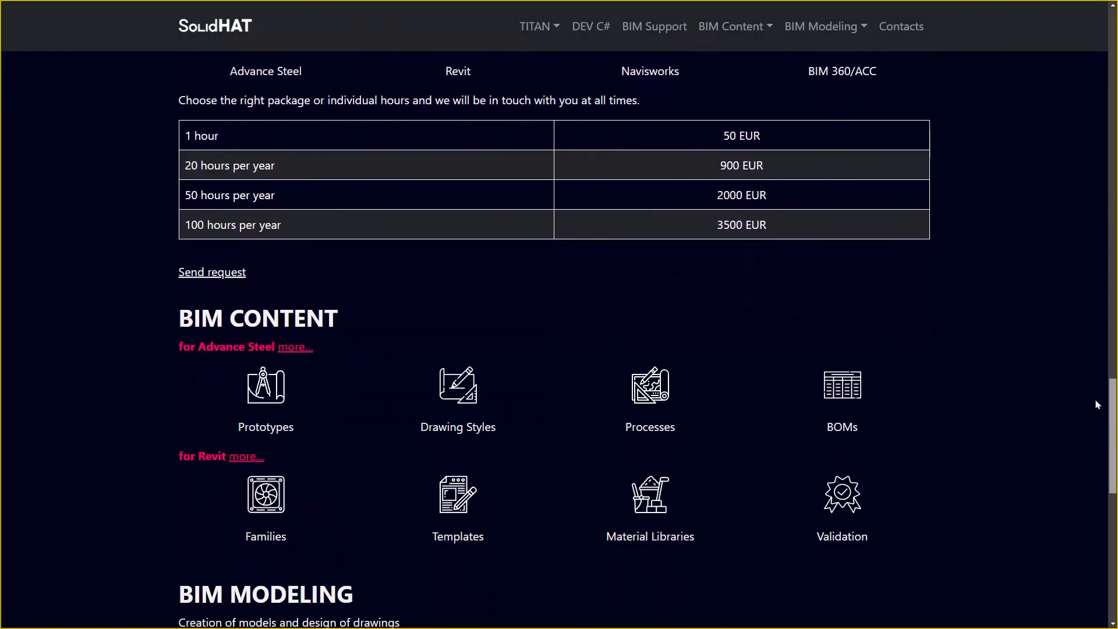
pyautogui.scroll(-3)
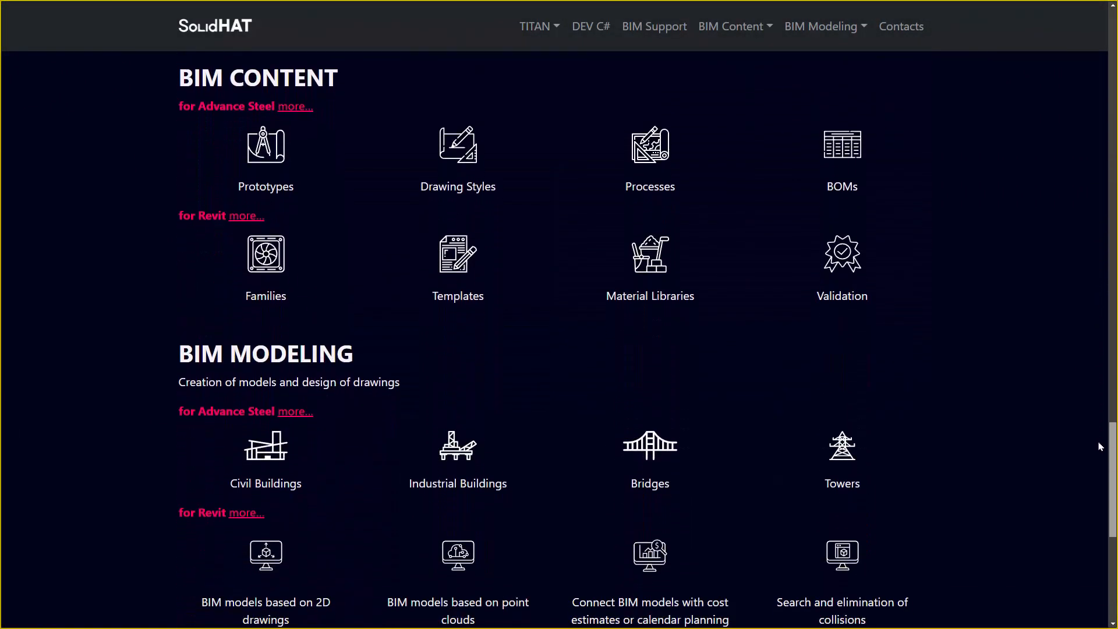
# Step: Visit Content for Advance Steel, then the TITAN for Advance Steel product page
pyautogui.click(734, 25)
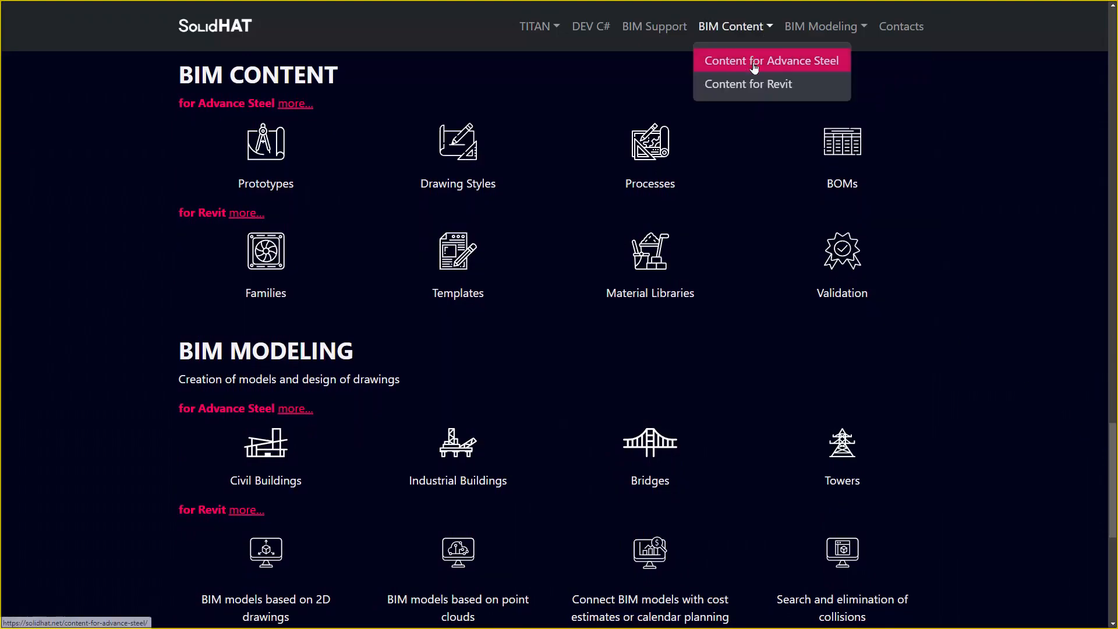
pyautogui.click(771, 61)
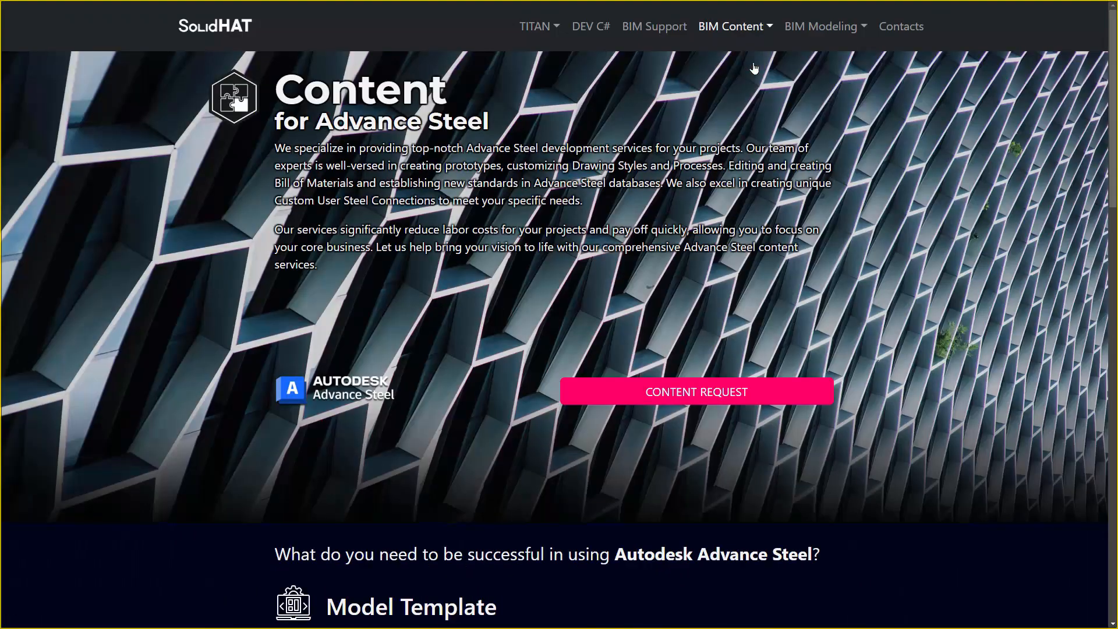
pyautogui.click(536, 26)
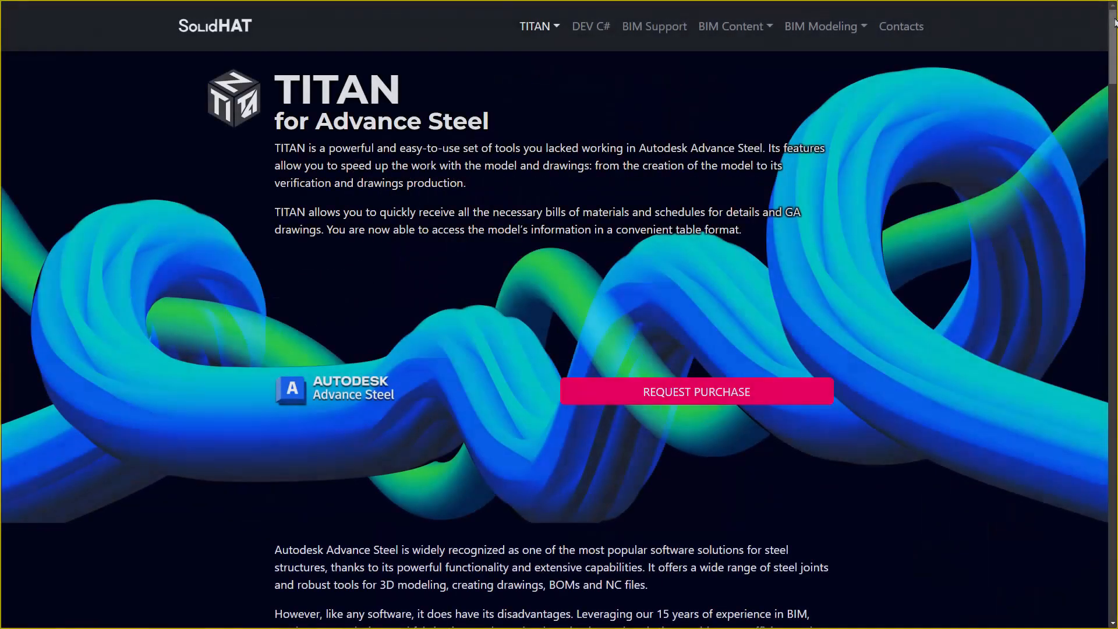
# Step: Read down the TITAN for Advance Steel page to its 350 EUR/year purchase terms
pyautogui.scroll(-3)
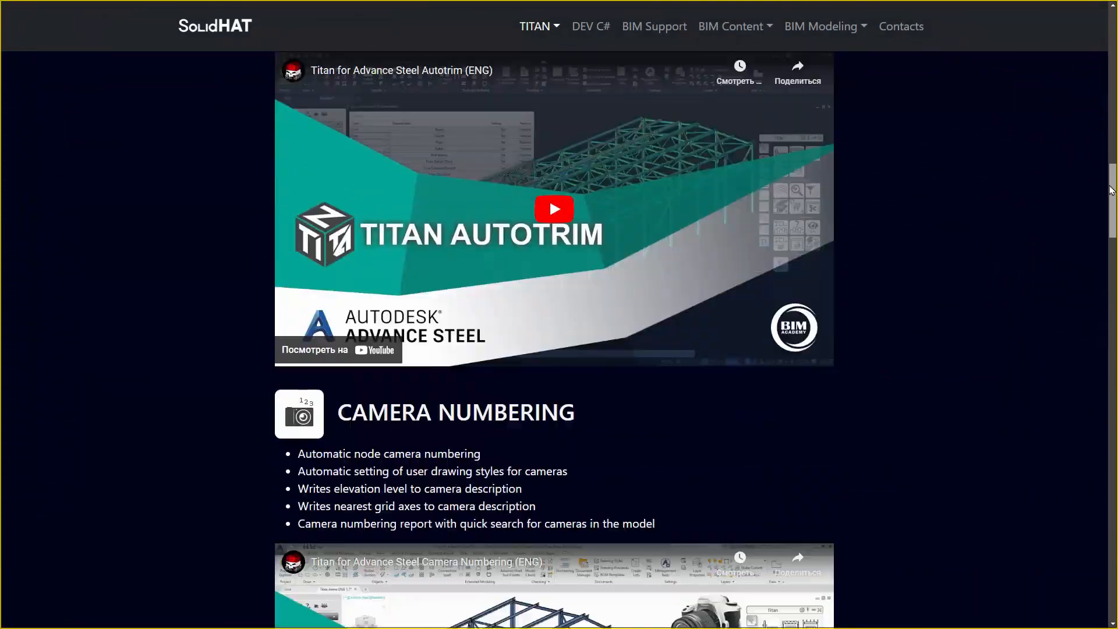
pyautogui.scroll(-3)
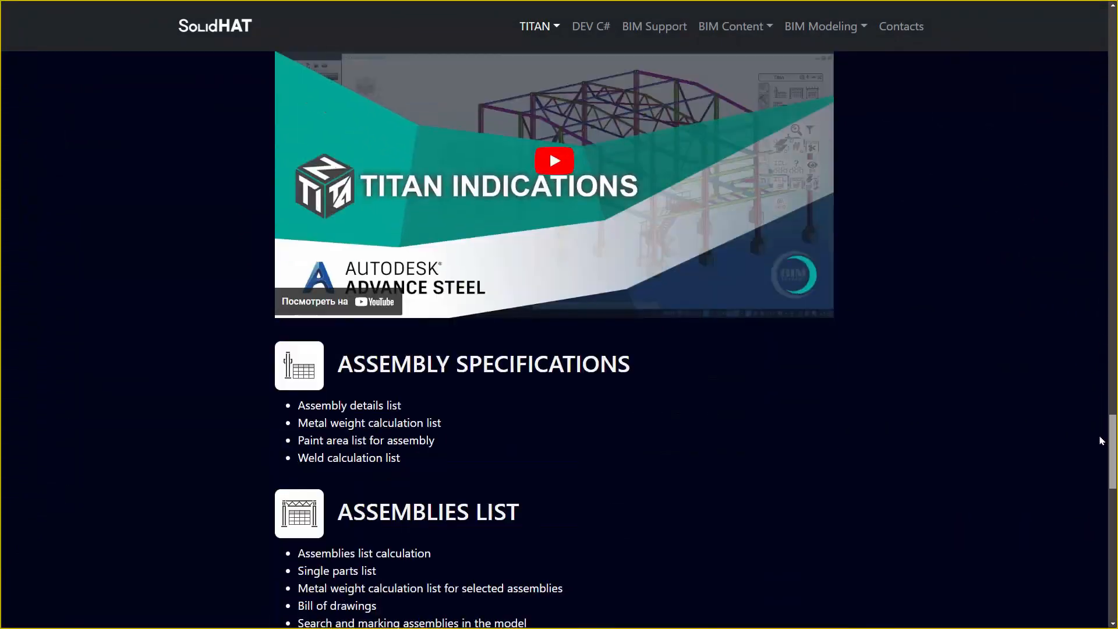
pyautogui.scroll(-3)
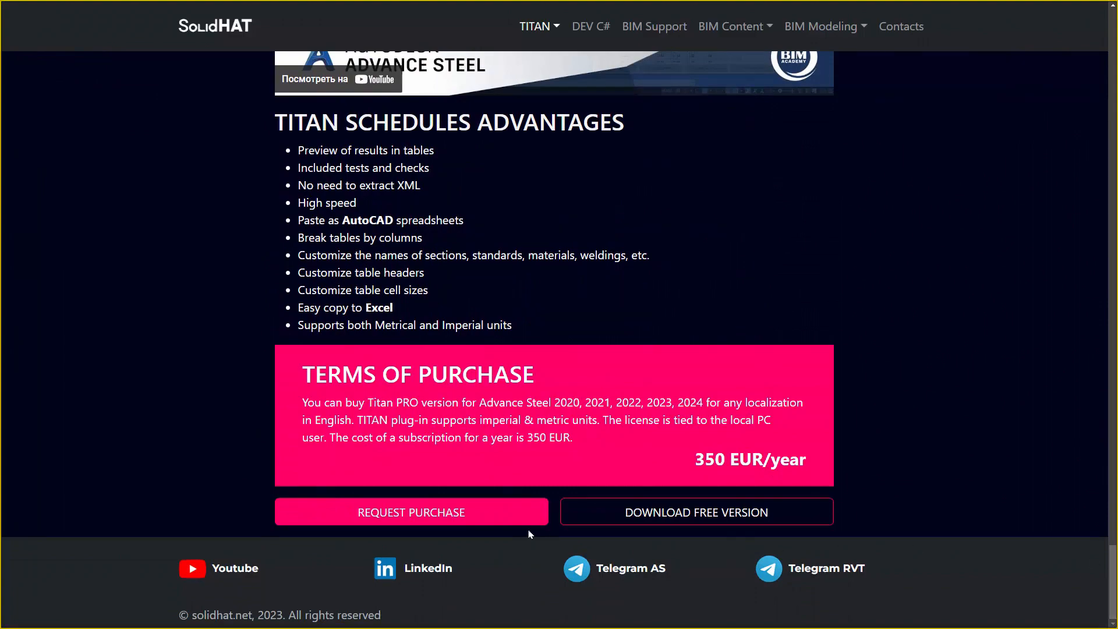